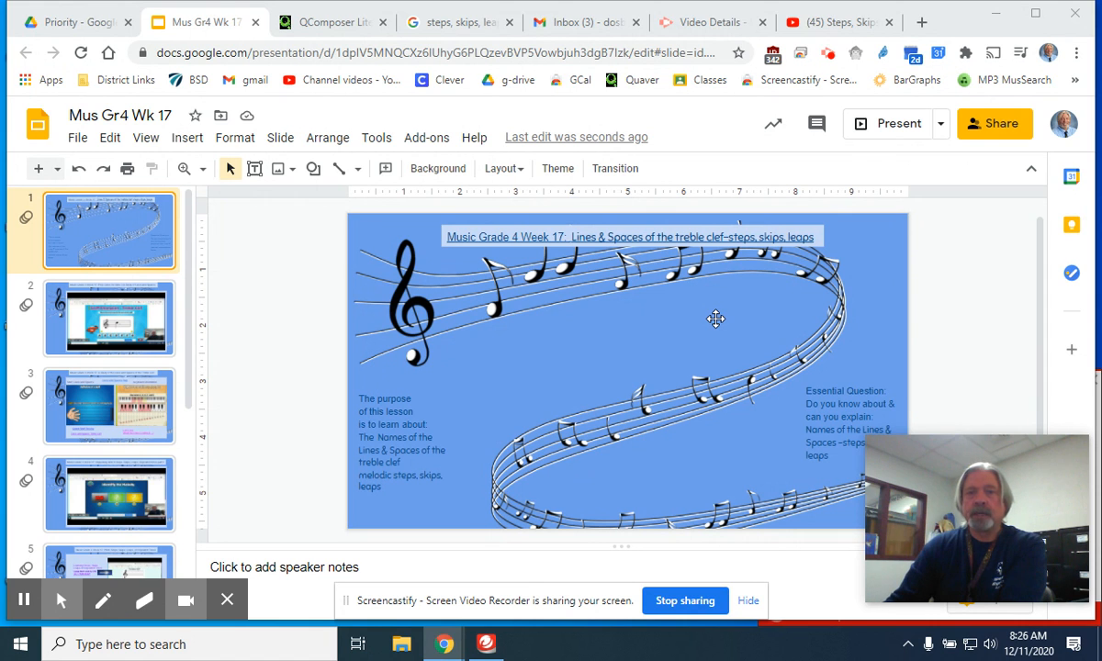
pyautogui.moveTo(700, 325)
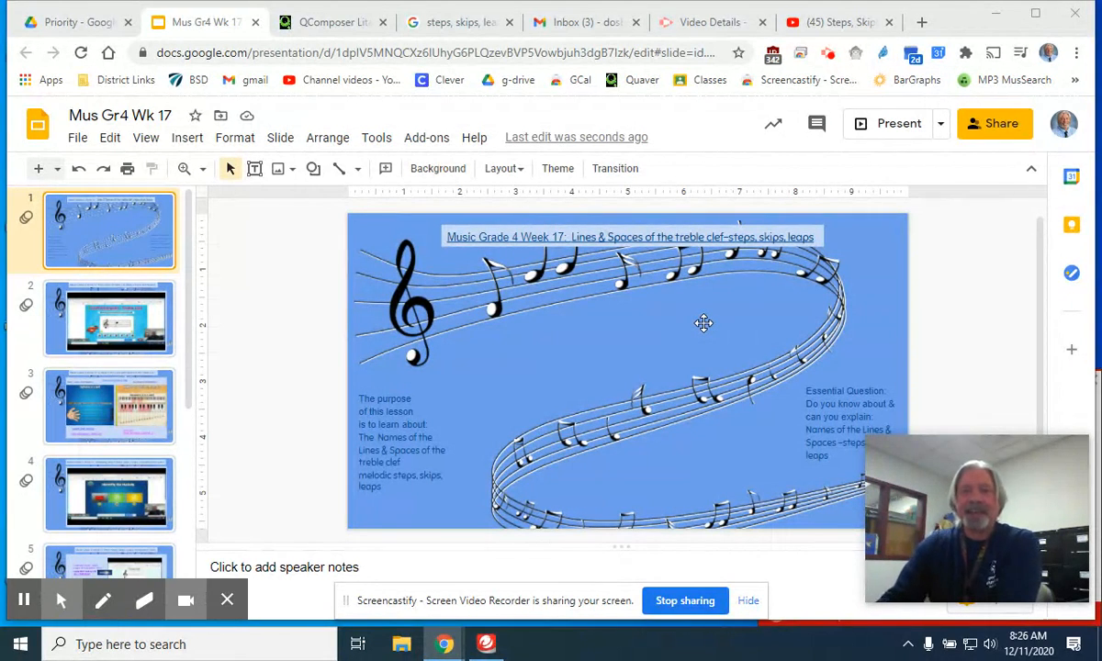
pyautogui.moveTo(709, 321)
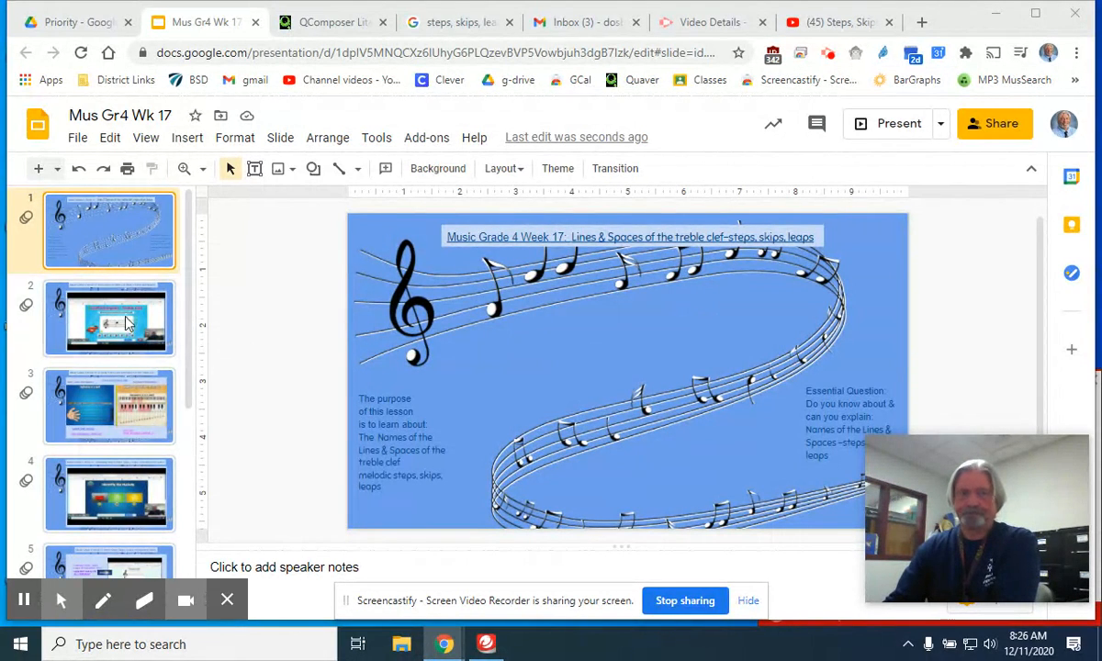
# Step: Open slide 2, showing the embedded Staff Champion treble clef prep video
pyautogui.click(108, 318)
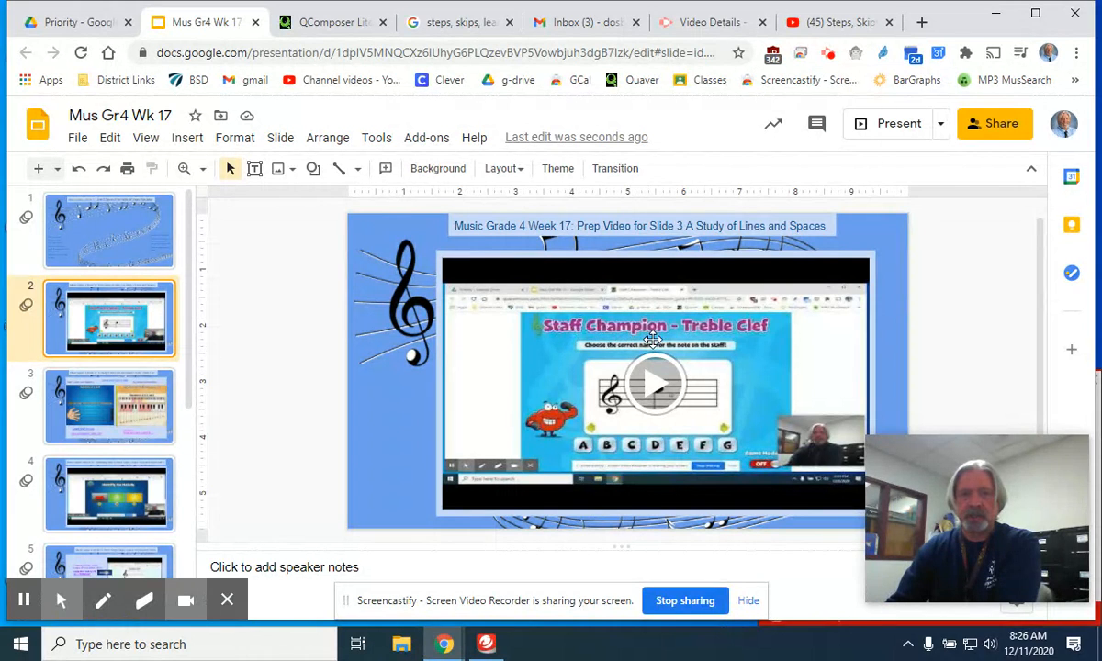
pyautogui.moveTo(654, 335)
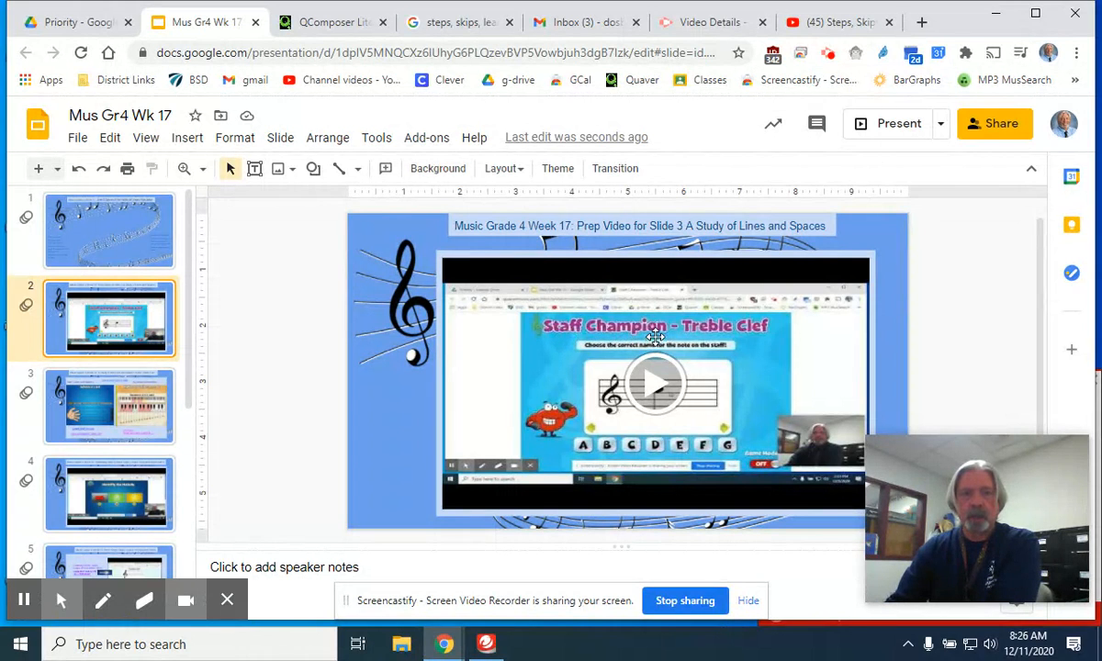
pyautogui.moveTo(633, 369)
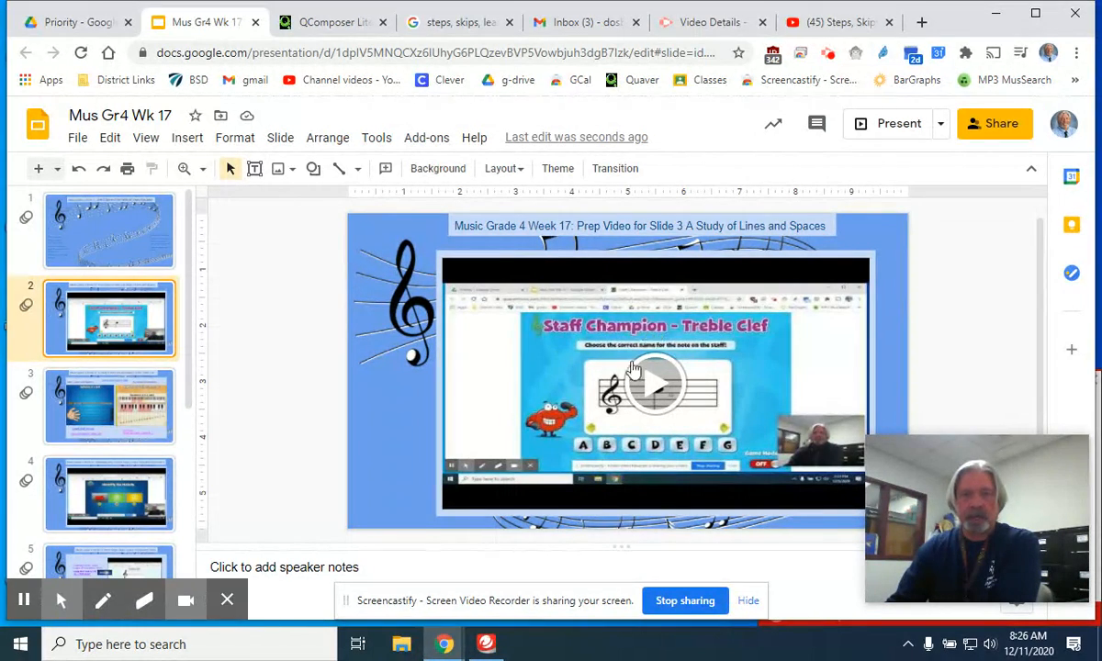
pyautogui.moveTo(384, 387)
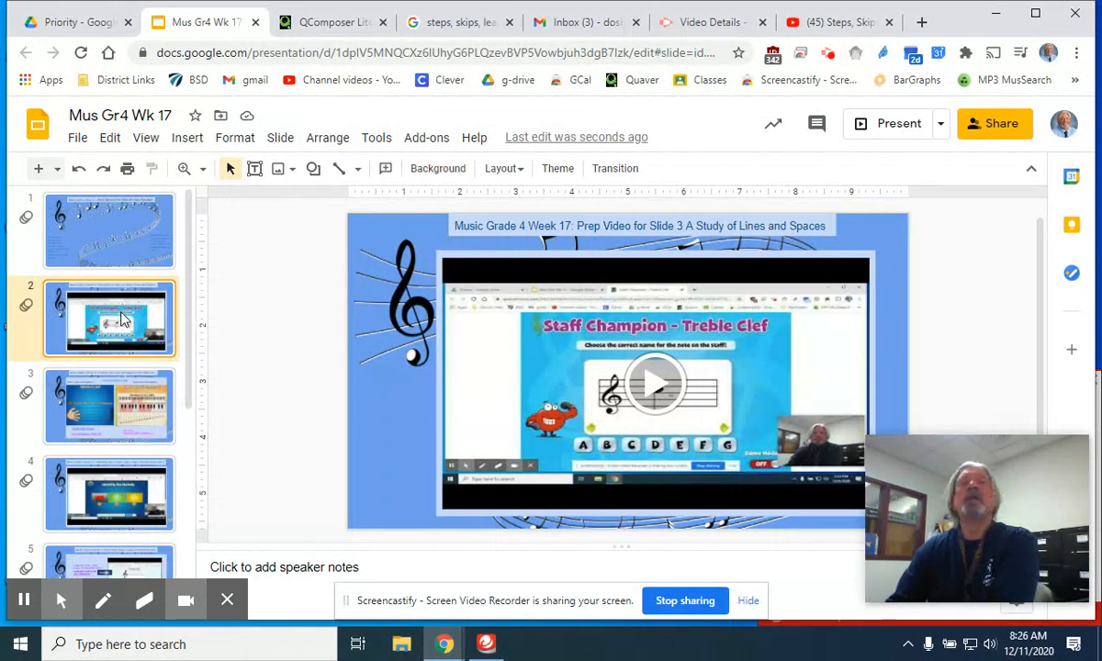
# Step: Open slide 3 on treble clef lines and spaces
pyautogui.click(108, 407)
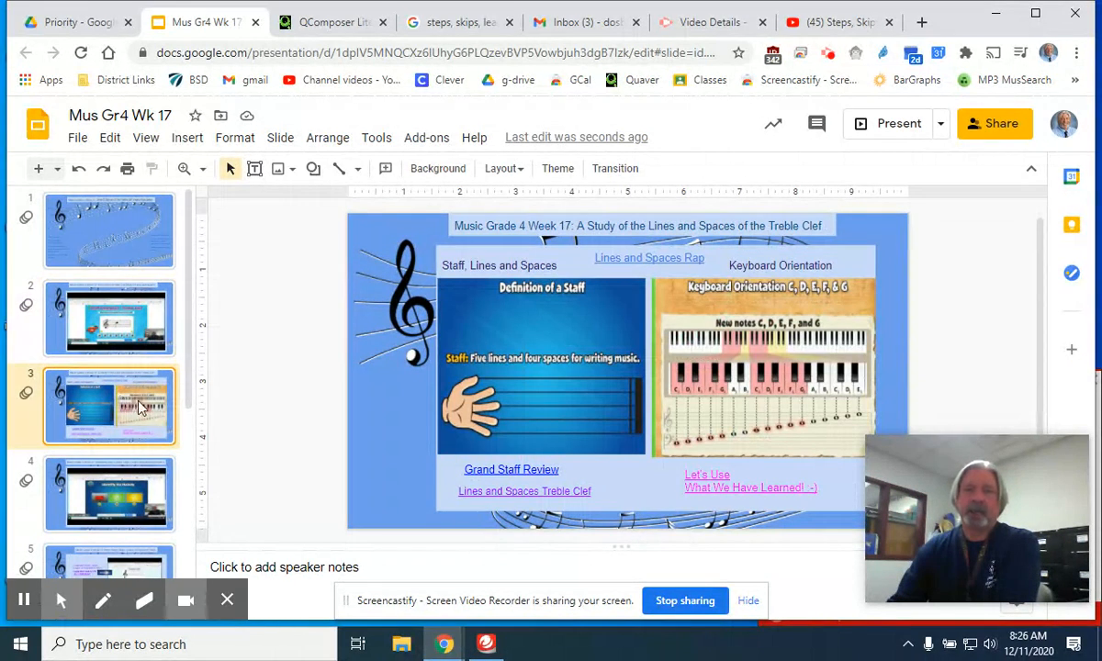
pyautogui.moveTo(520, 274)
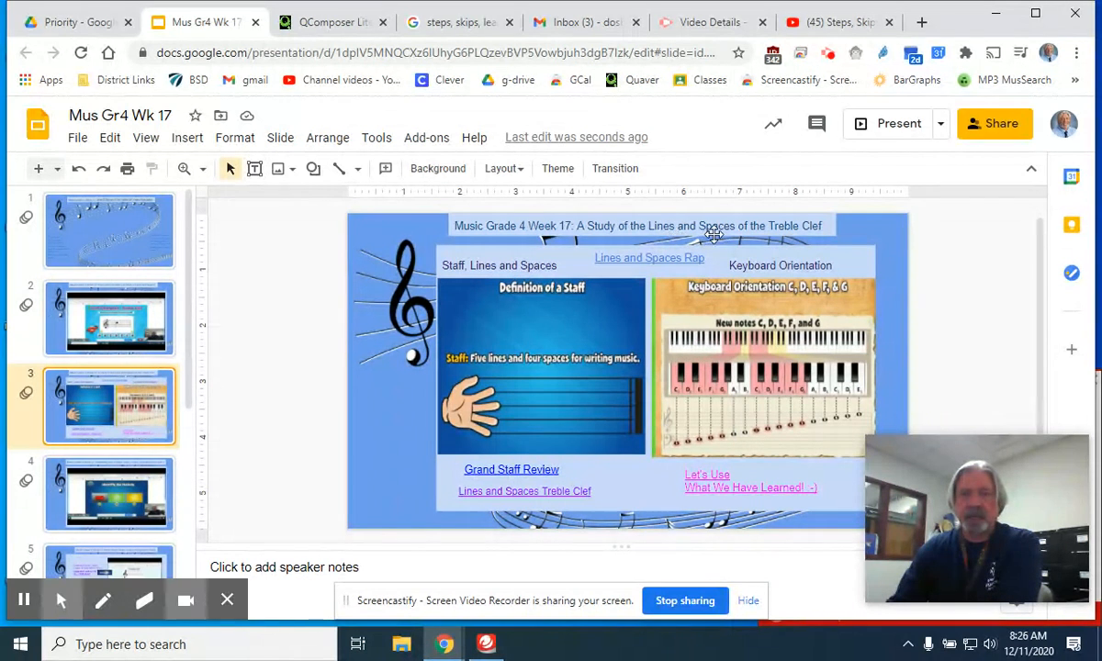
pyautogui.moveTo(190, 427)
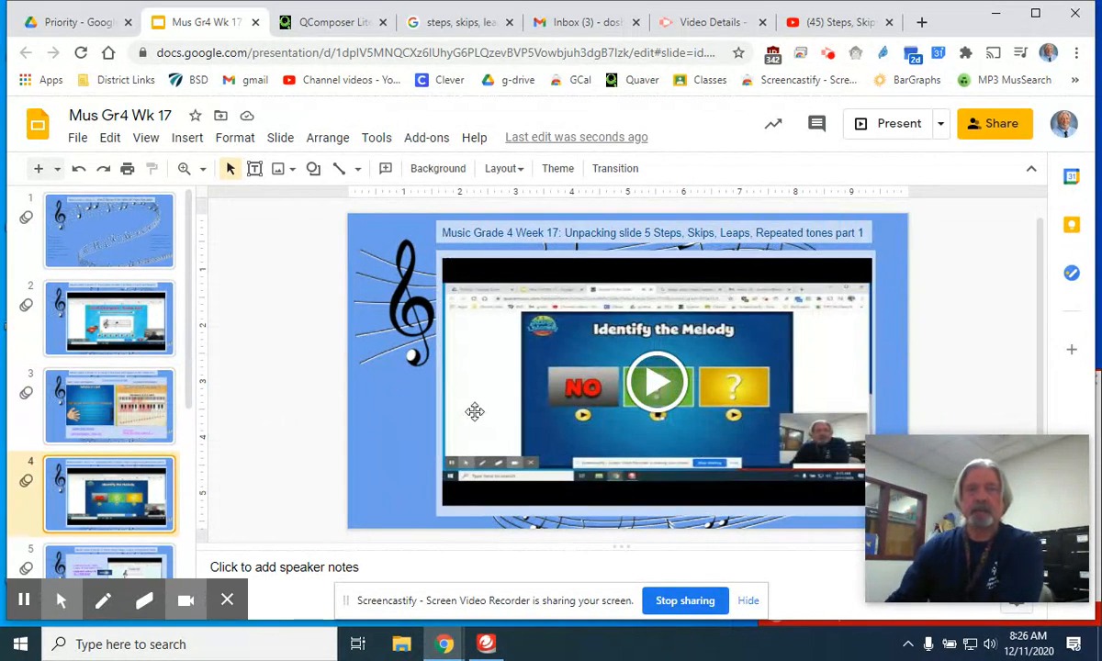
pyautogui.moveTo(474, 408)
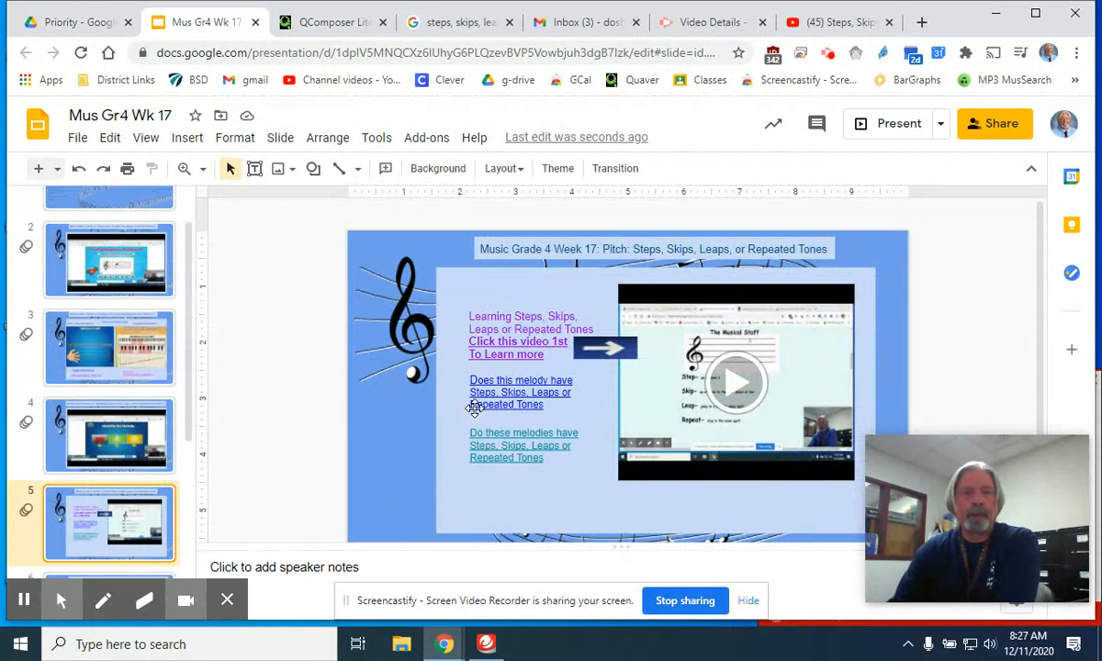
pyautogui.moveTo(394, 402)
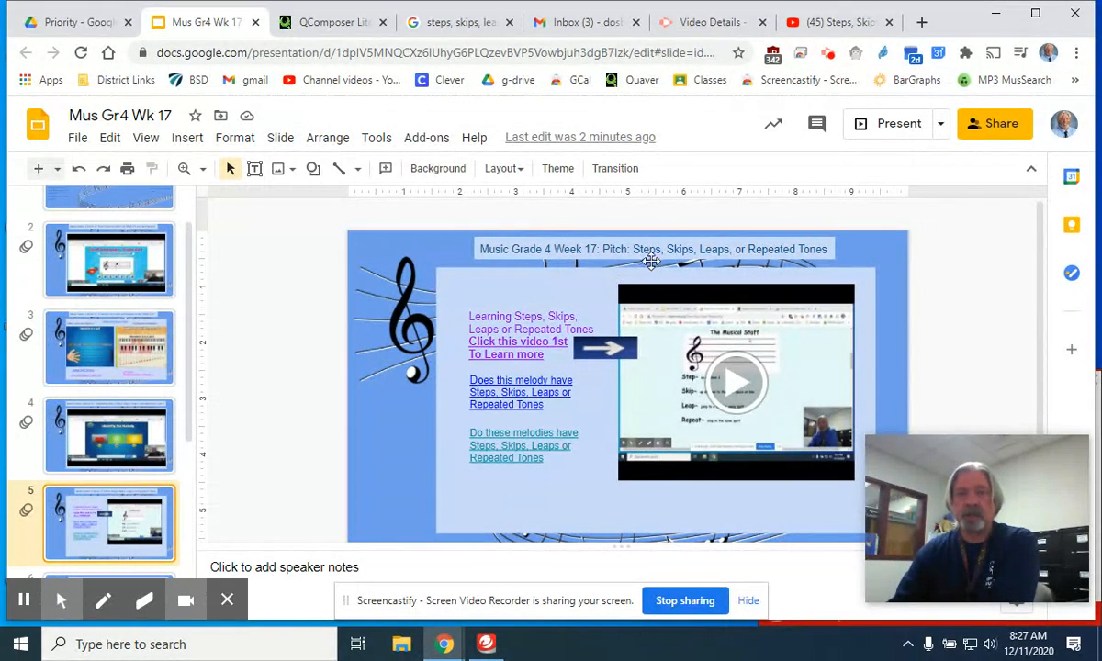
pyautogui.moveTo(677, 374)
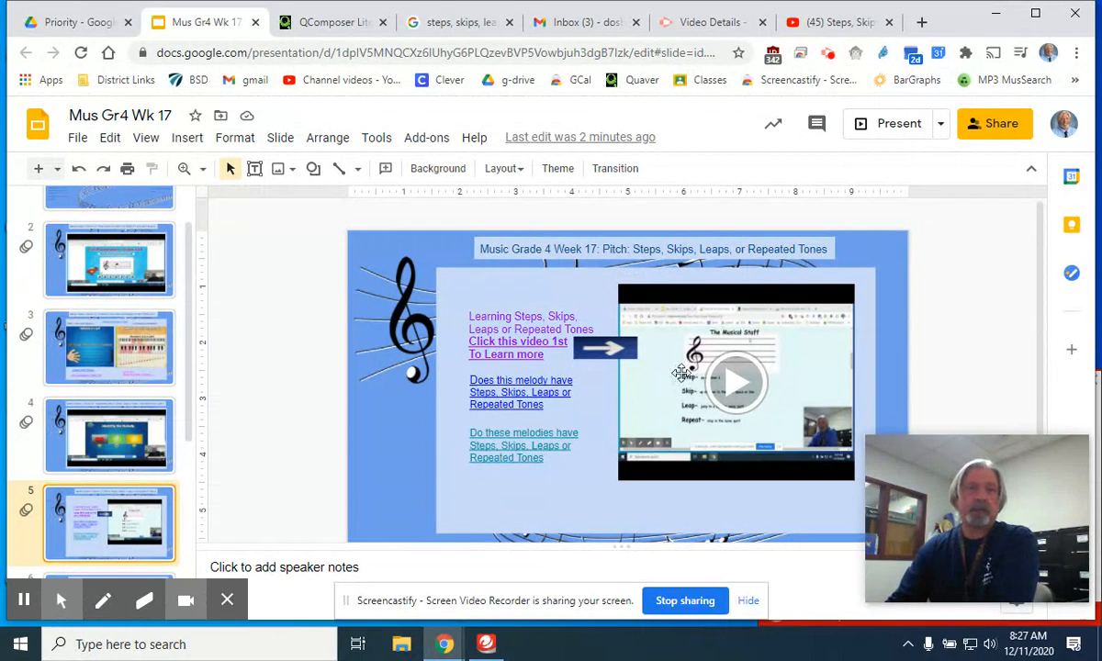
# Step: Go through slide 6's part 2 video to slide 7 with the Melody Maker/QComposer link
pyautogui.click(109, 524)
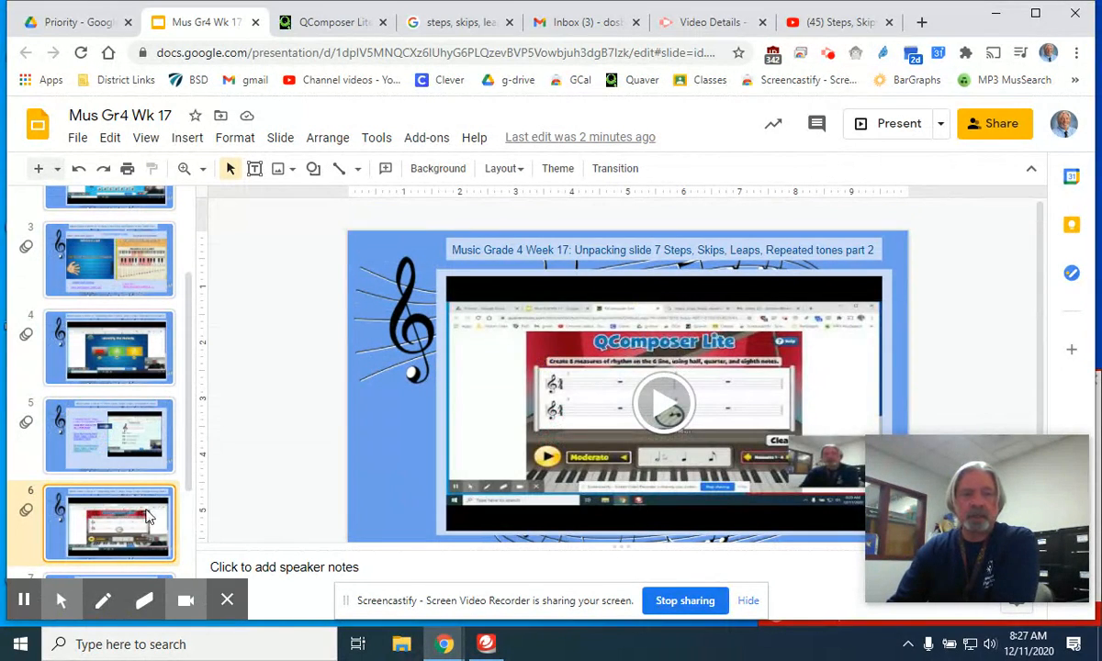
pyautogui.scroll(-3)
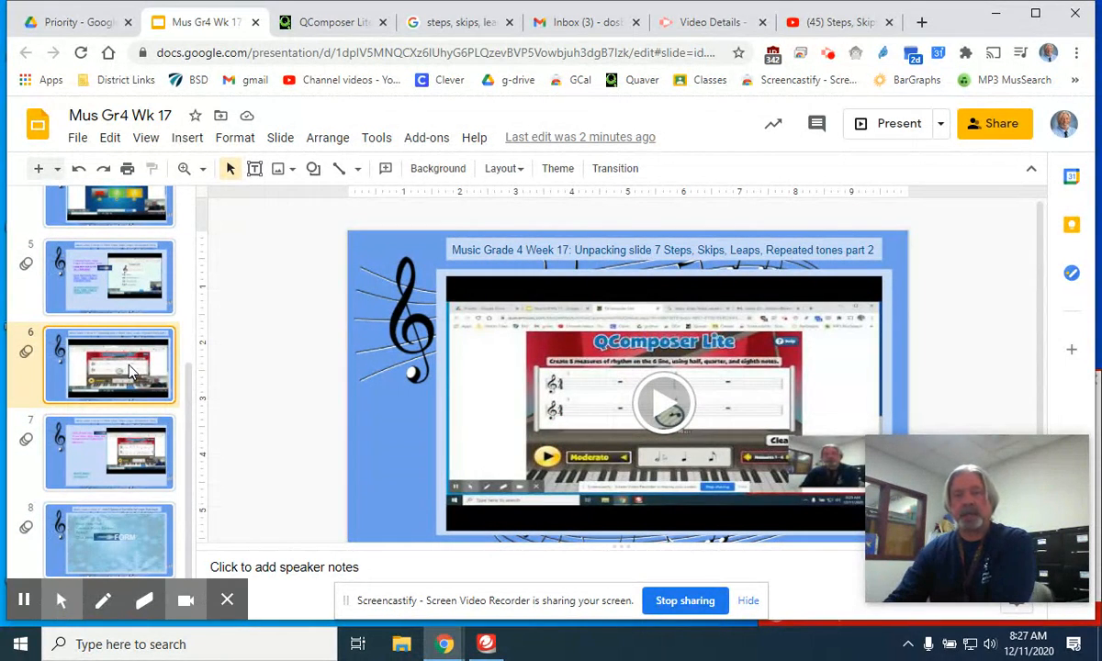
pyautogui.click(108, 452)
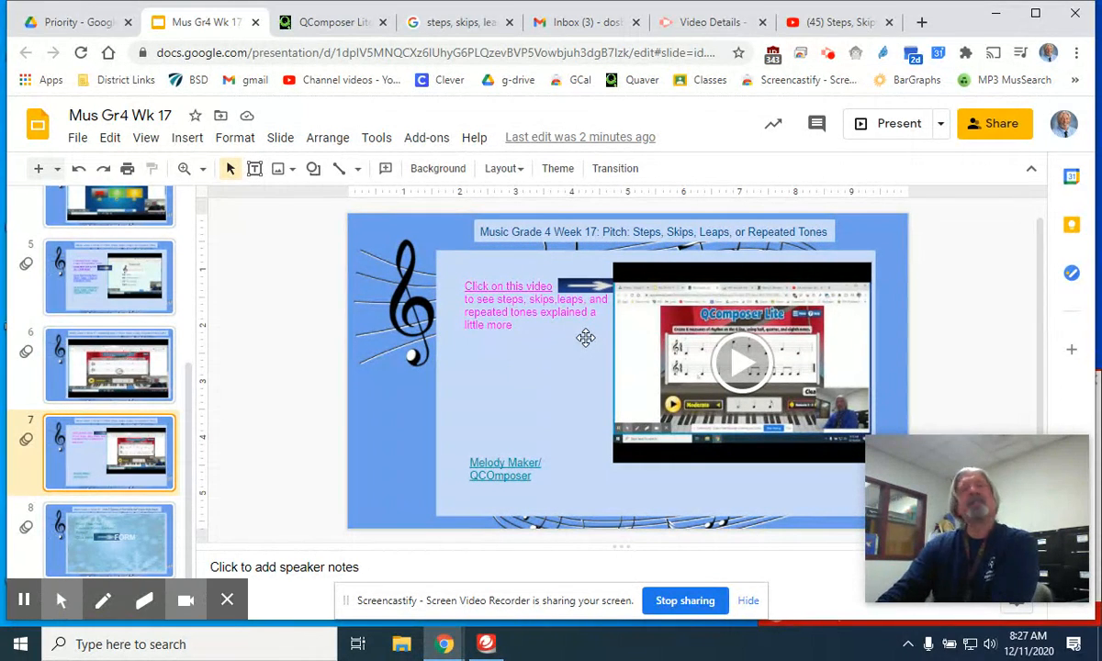
pyautogui.moveTo(605, 273)
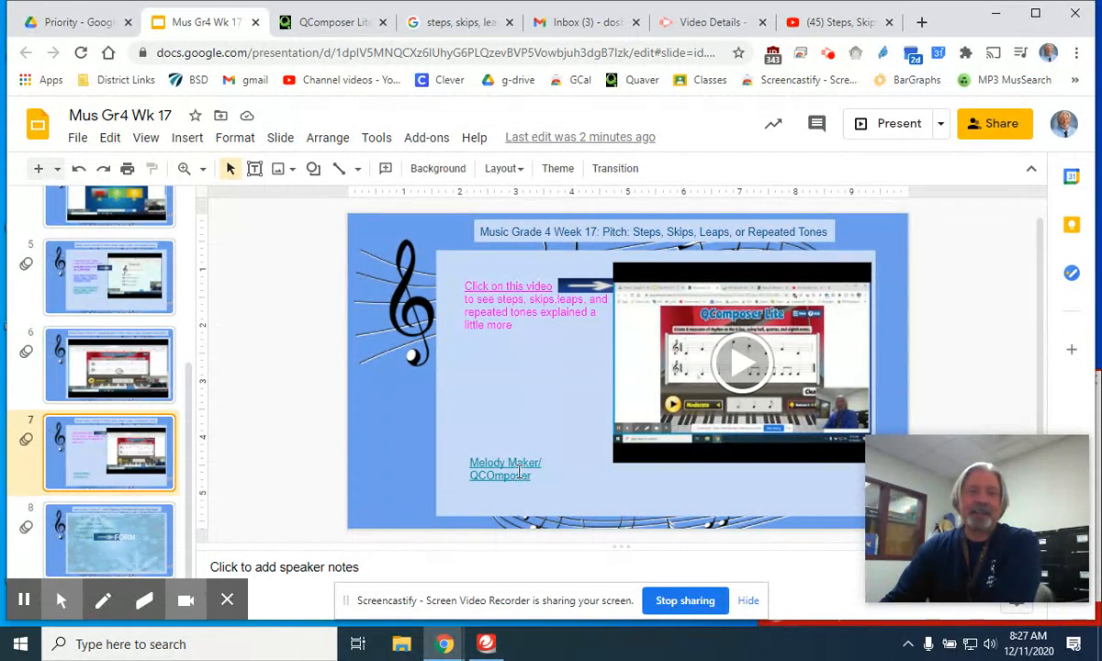
# Step: Select the Melody Maker/QComposer link to reveal its Quaver Music web address
pyautogui.click(506, 468)
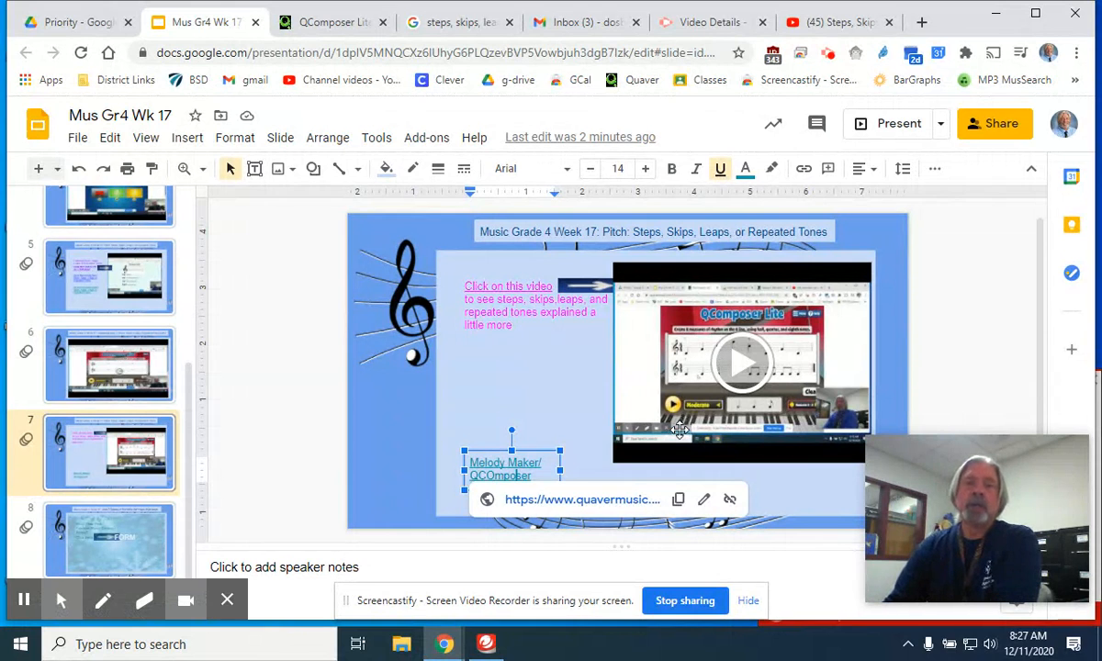
pyautogui.moveTo(610, 417)
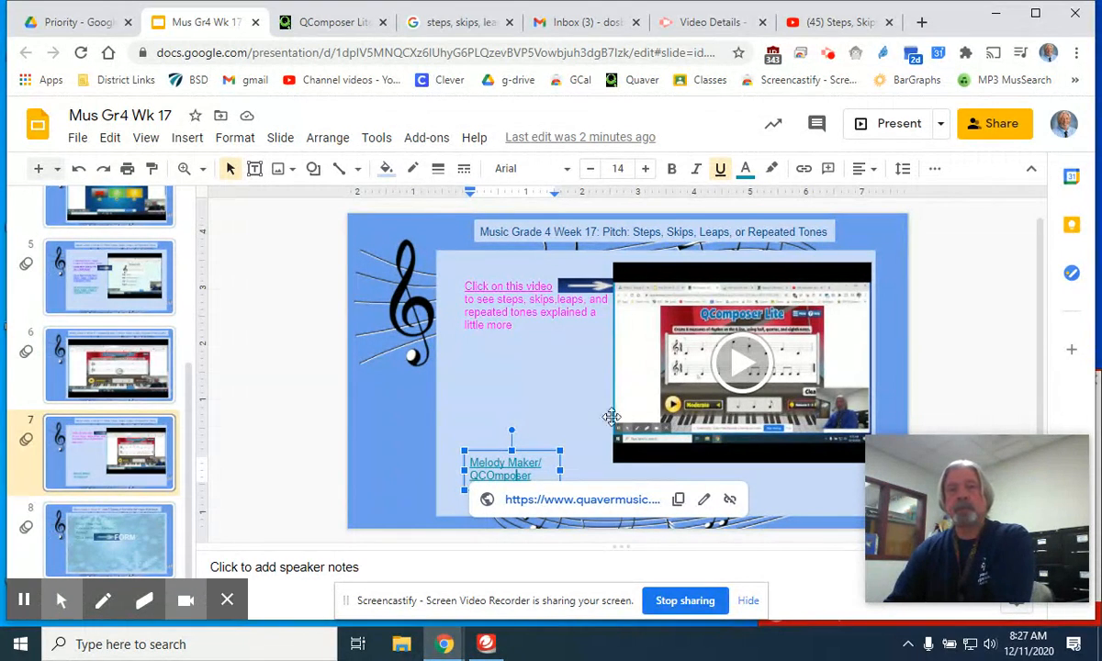
pyautogui.moveTo(575, 394)
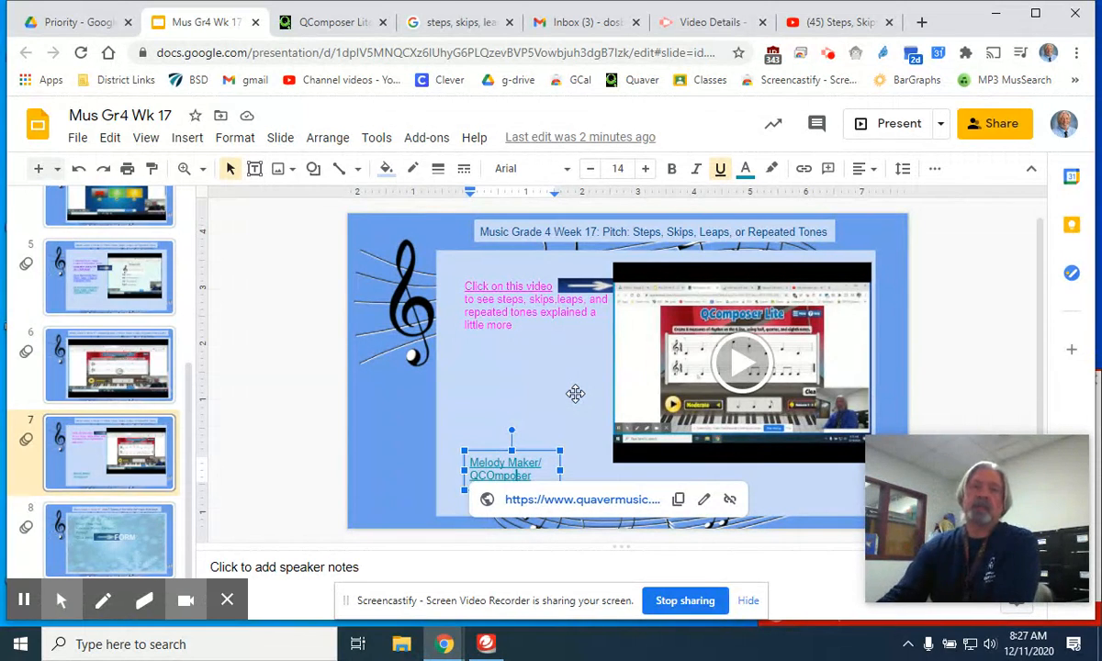
pyautogui.moveTo(580, 391)
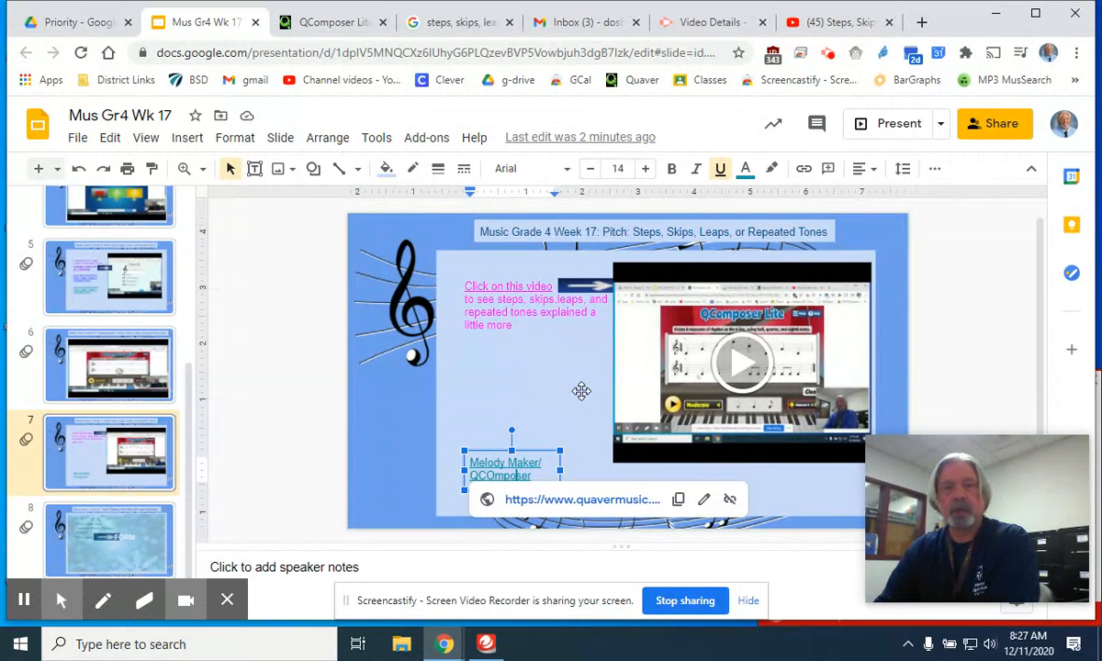